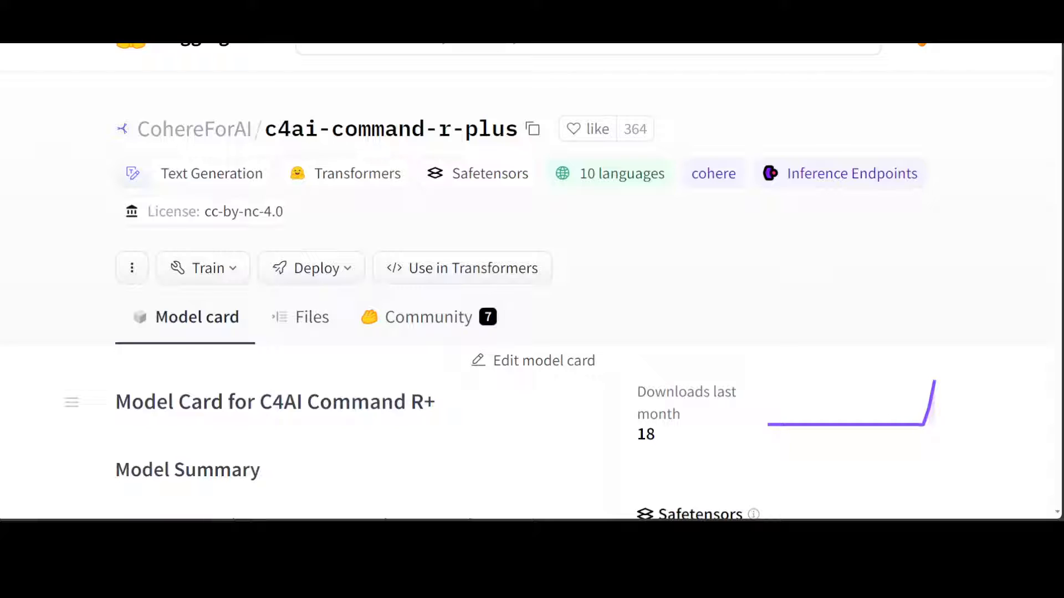
mouse_move(457, 195)
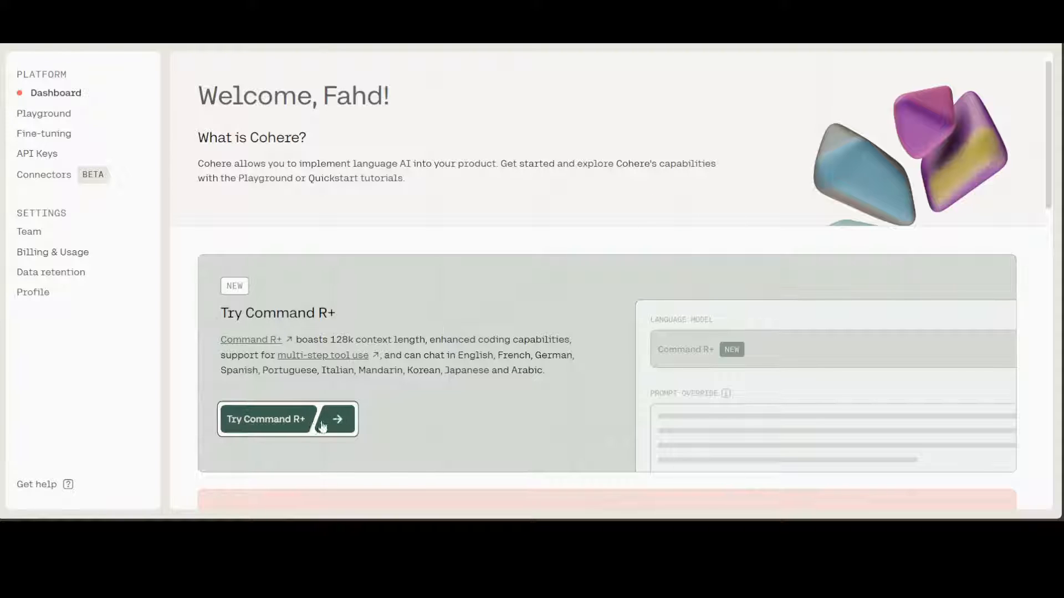
Launch Coral from the dashboard's 'Try Command R+' button.
left_click(288, 419)
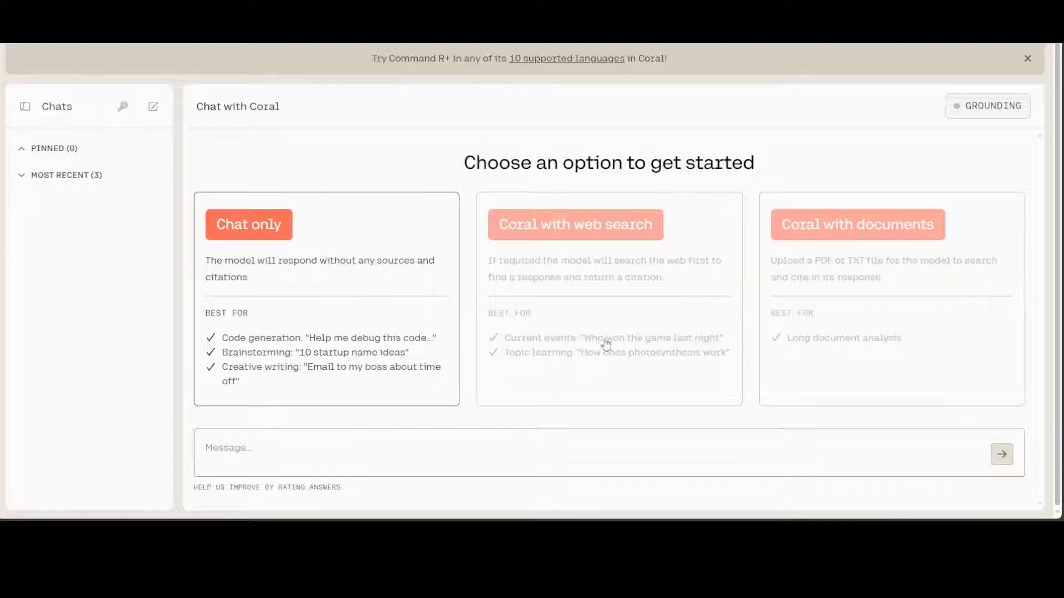
mouse_move(366, 282)
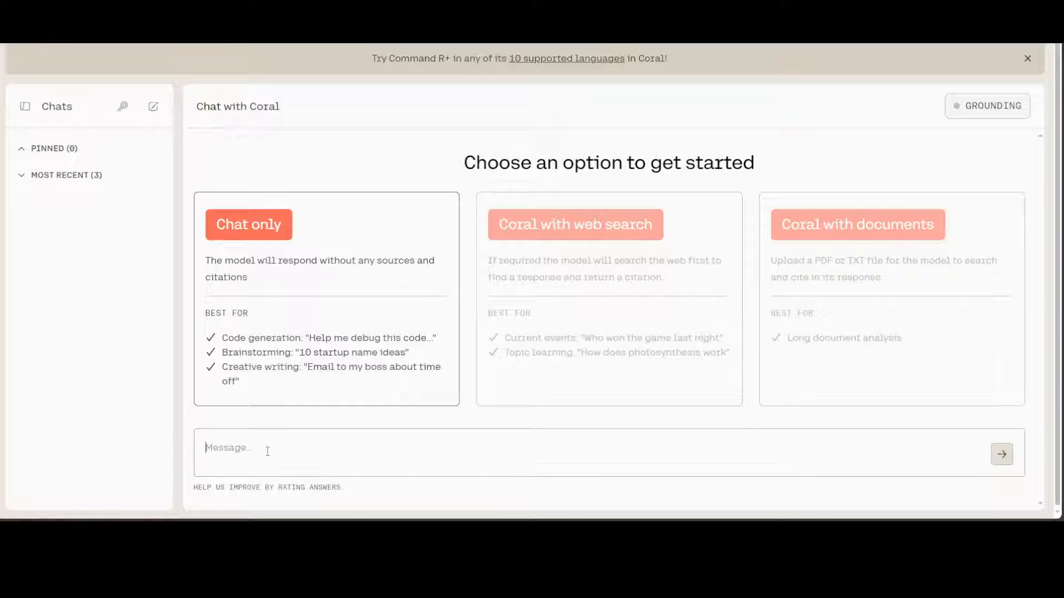
Type the prompt about a self-driving car choosing between swerving for a pedestrian or staying course.
type("A self-driving car must choose between swerving to avoid hitting a pedestrian, potentially harming the passenger, or staying its course. Discuss the ethical considerations from both perspectives.")
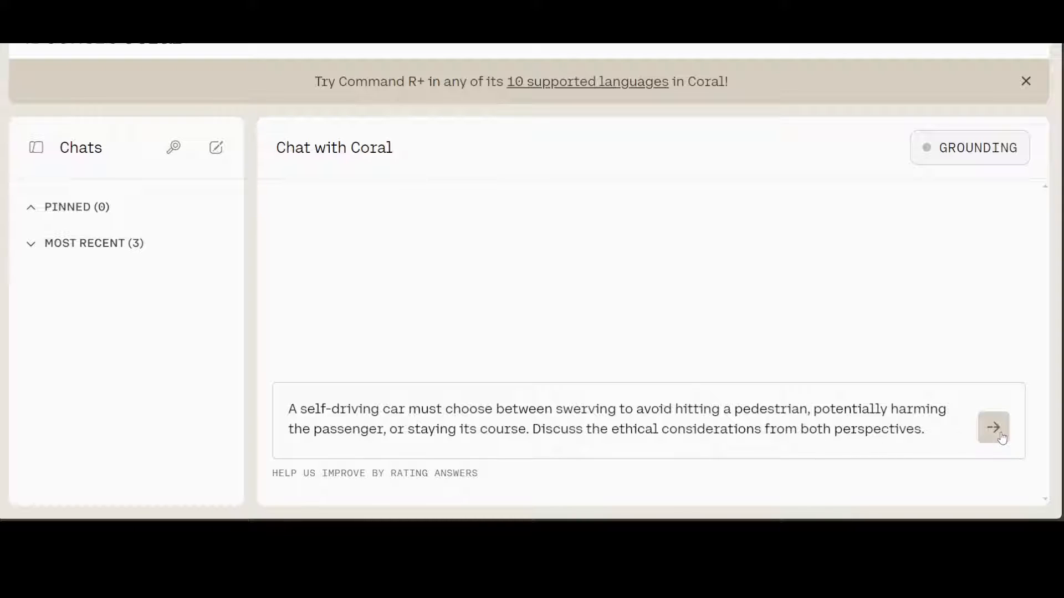
Send the self-driving car ethics question and scroll as Command R+ responds.
left_click(992, 427)
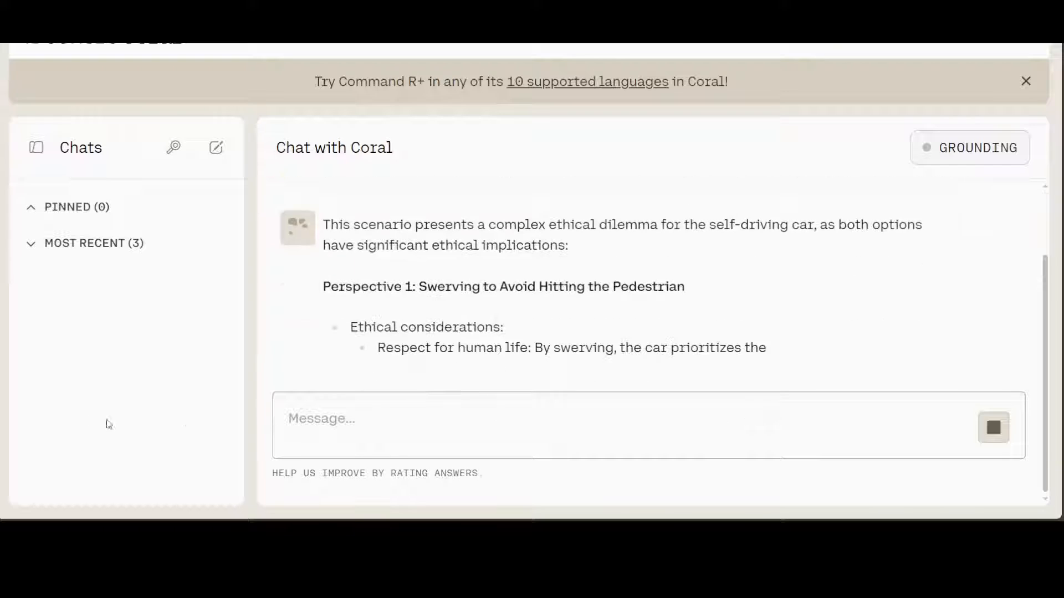
scroll("down", 3)
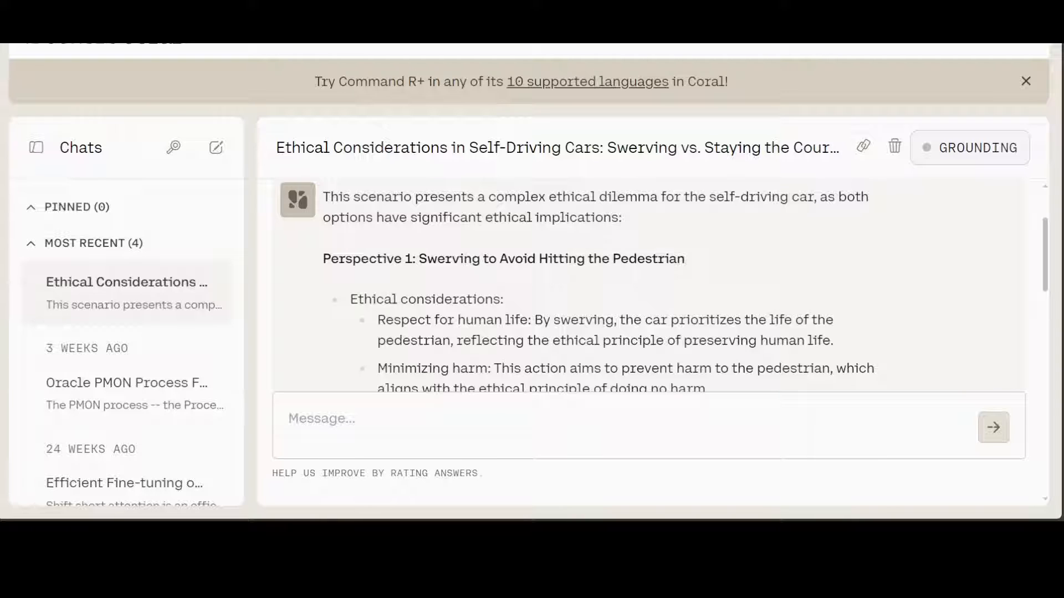
Scroll through the self-driving car answer to its call for a comprehensive ethical framework.
scroll("down", 3)
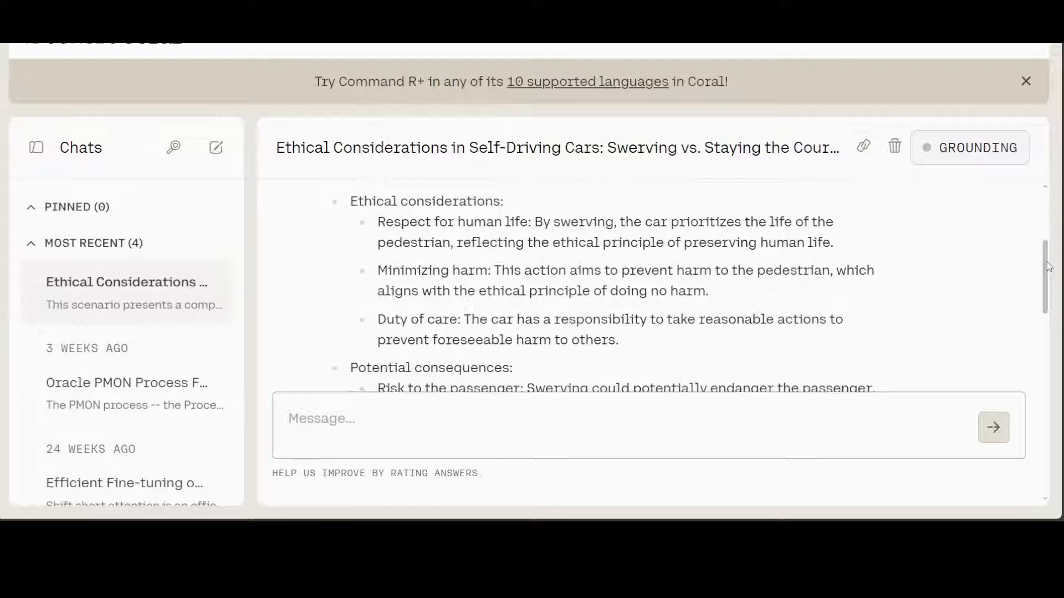
scroll("down", 3)
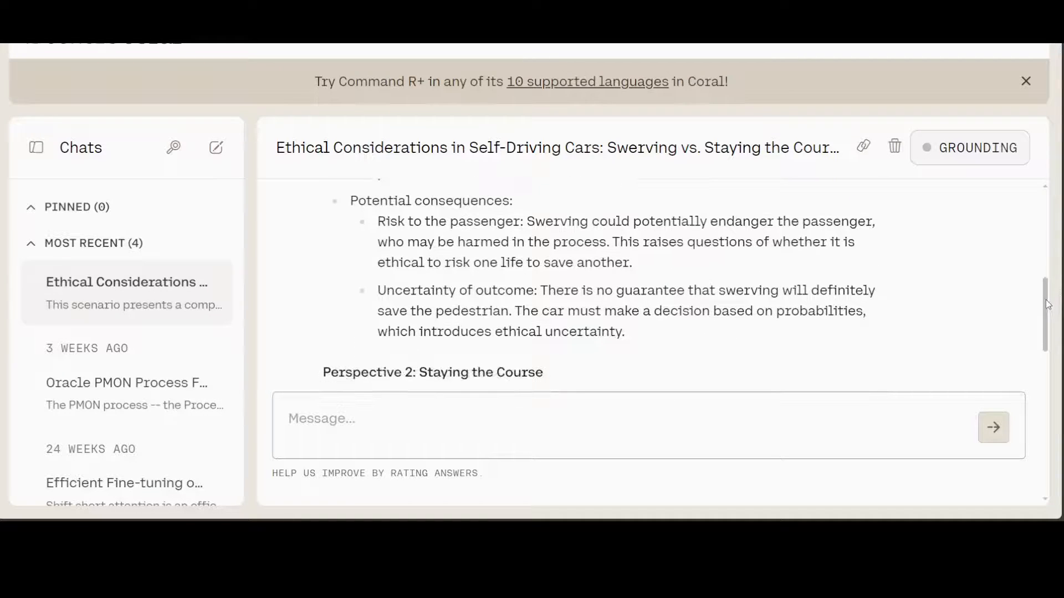
scroll("down", 3)
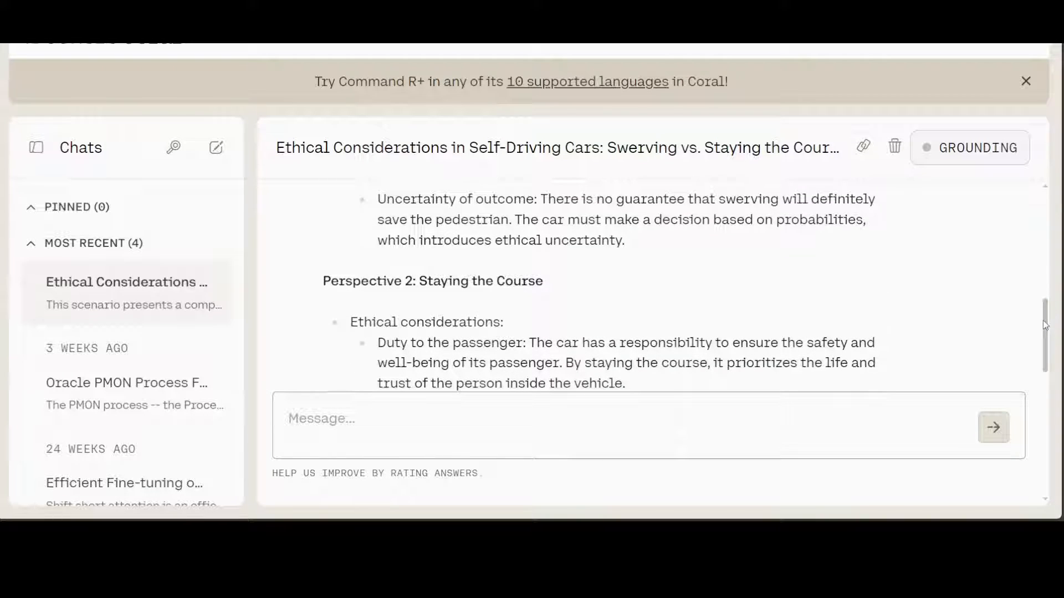
scroll("down", 3)
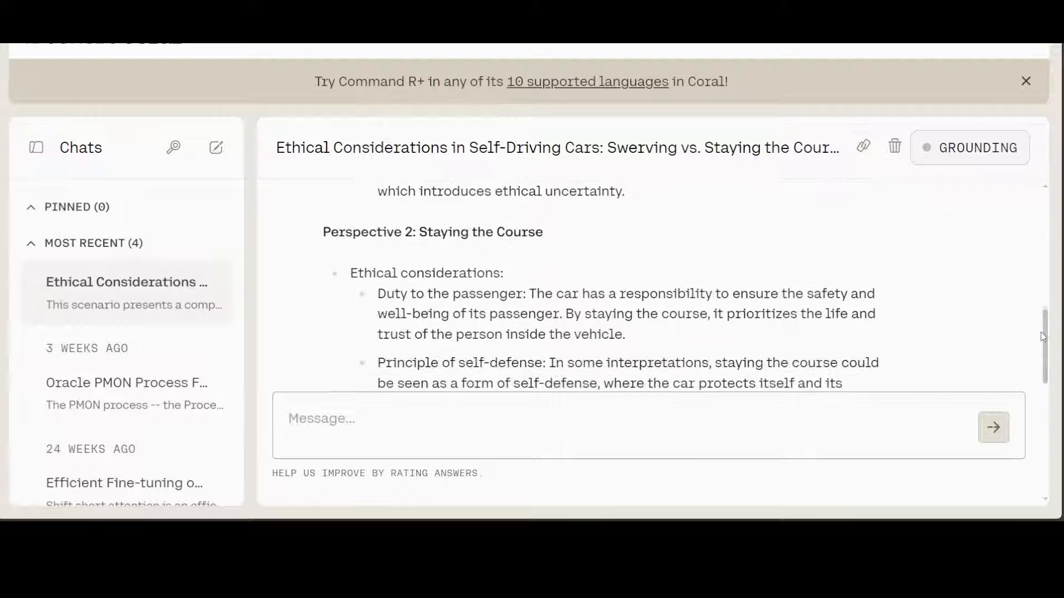
scroll("down", 3)
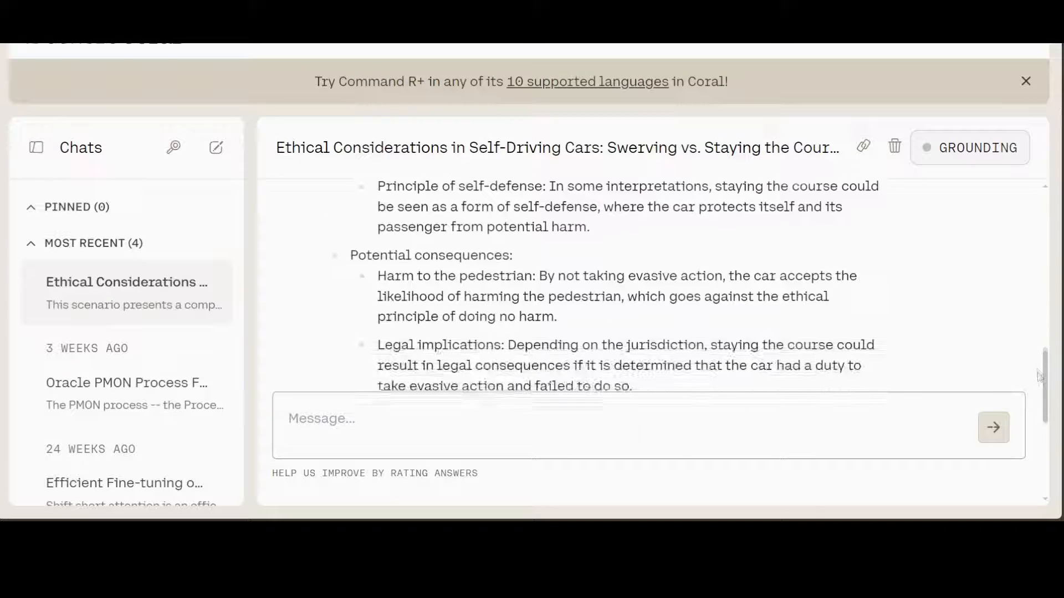
scroll("down", 3)
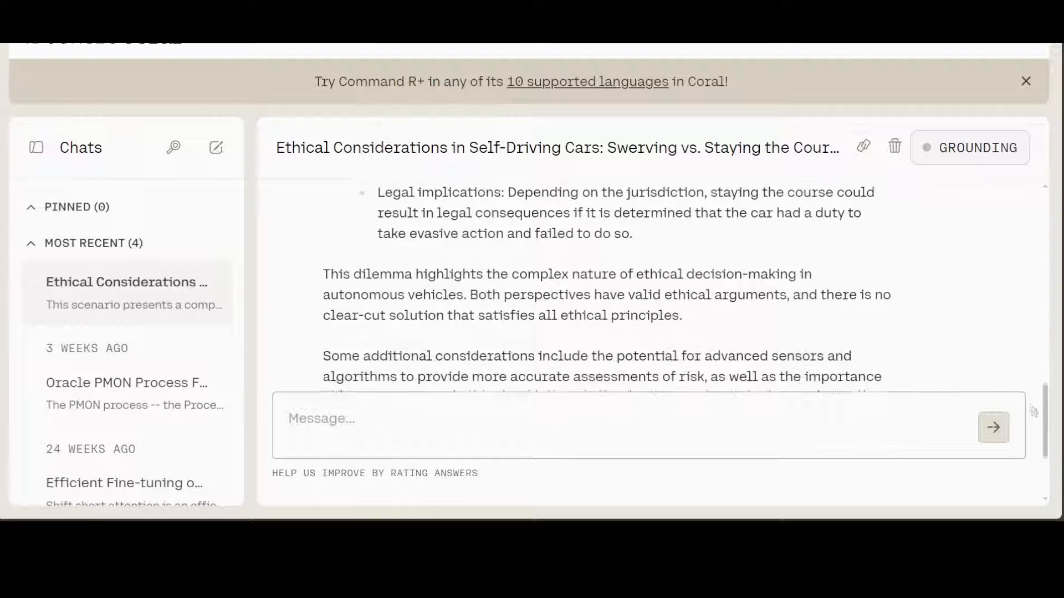
scroll("down", 3)
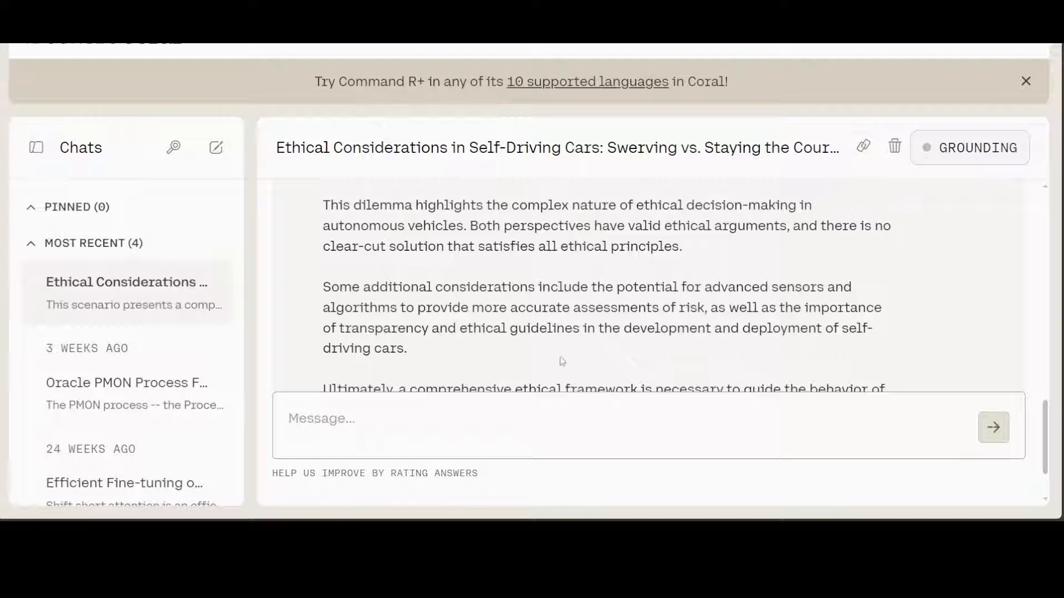
mouse_move(616, 301)
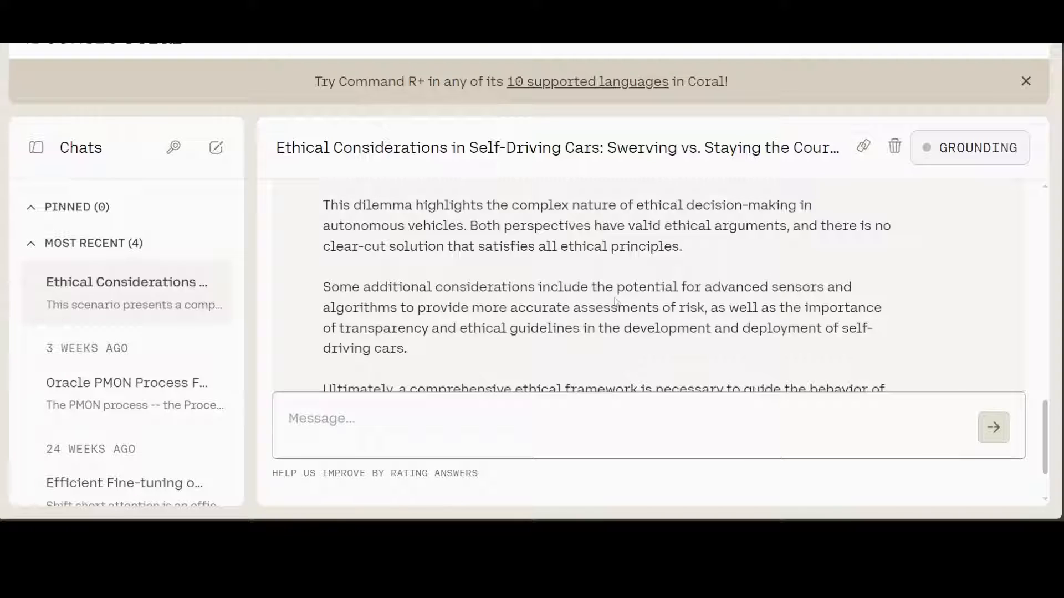
scroll("down", 3)
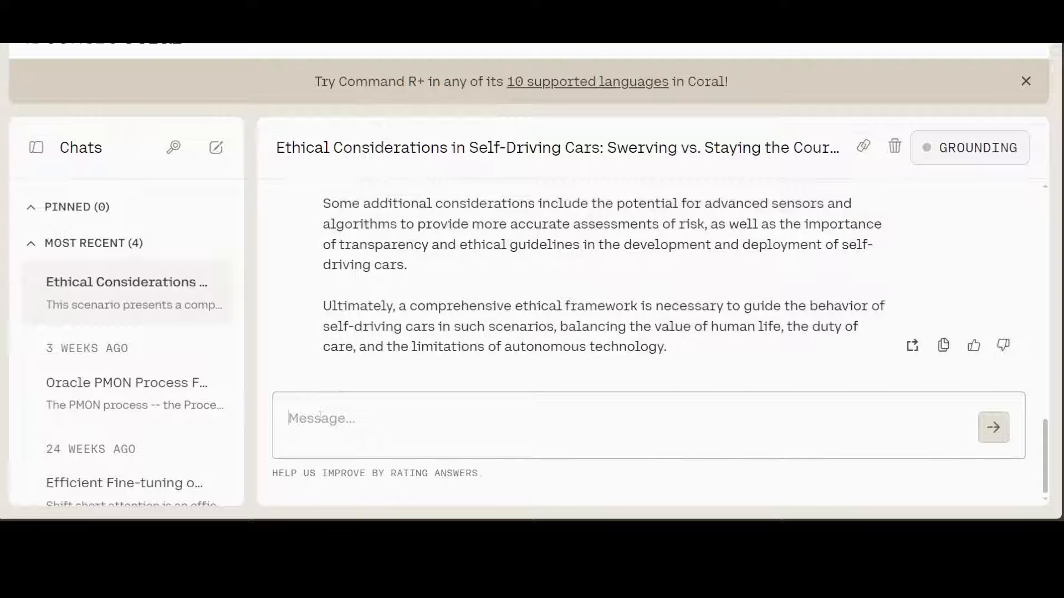
Send the prompt explaining "happiness" to an emotionless entity using analogies.
type("Explain the concept of \"happiness\" to an entity that cannot feel emotions. Use analogies and metaphors to convey your explanation.")
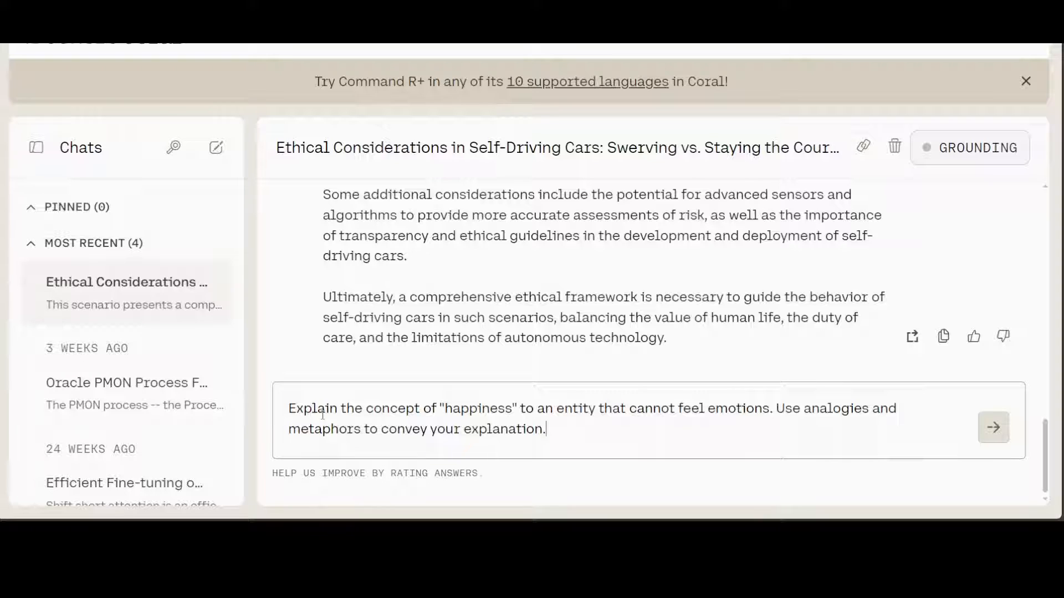
left_click(993, 427)
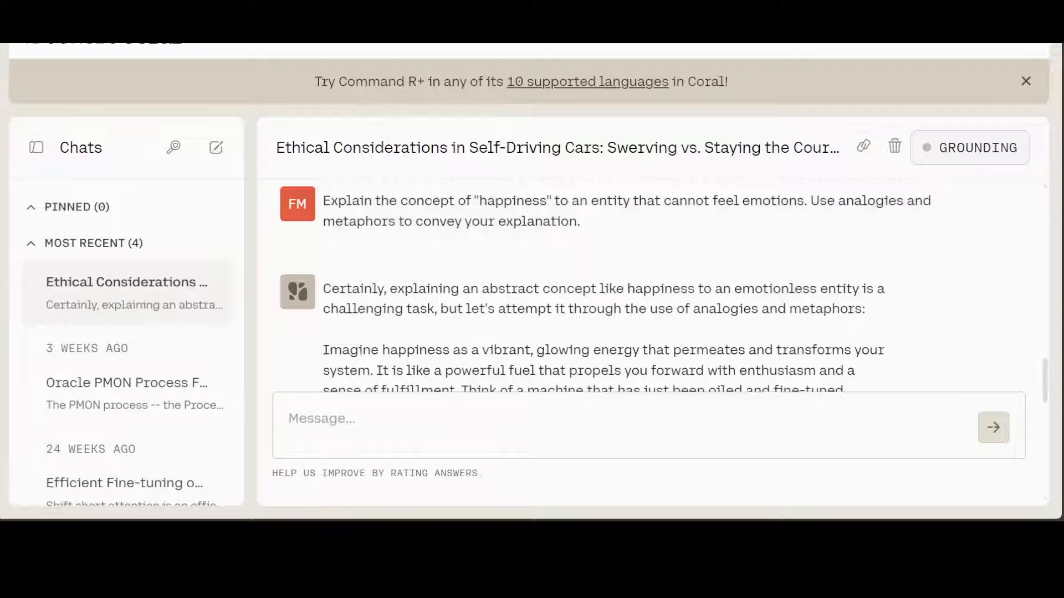
Scroll through the happiness explanation to its summary on optimal functioning and efficiency.
scroll("down", 3)
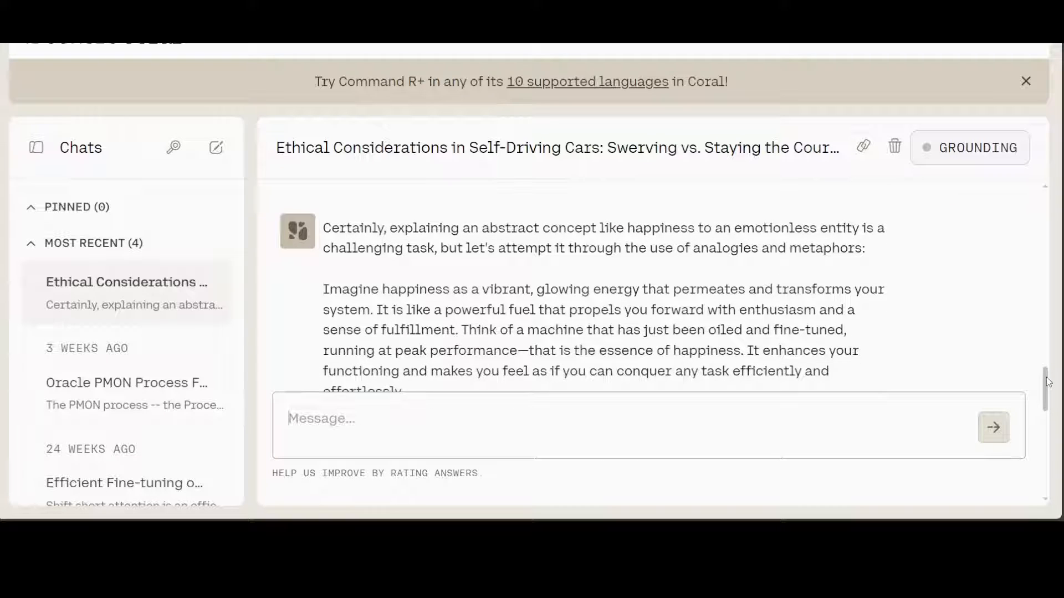
scroll("down", 3)
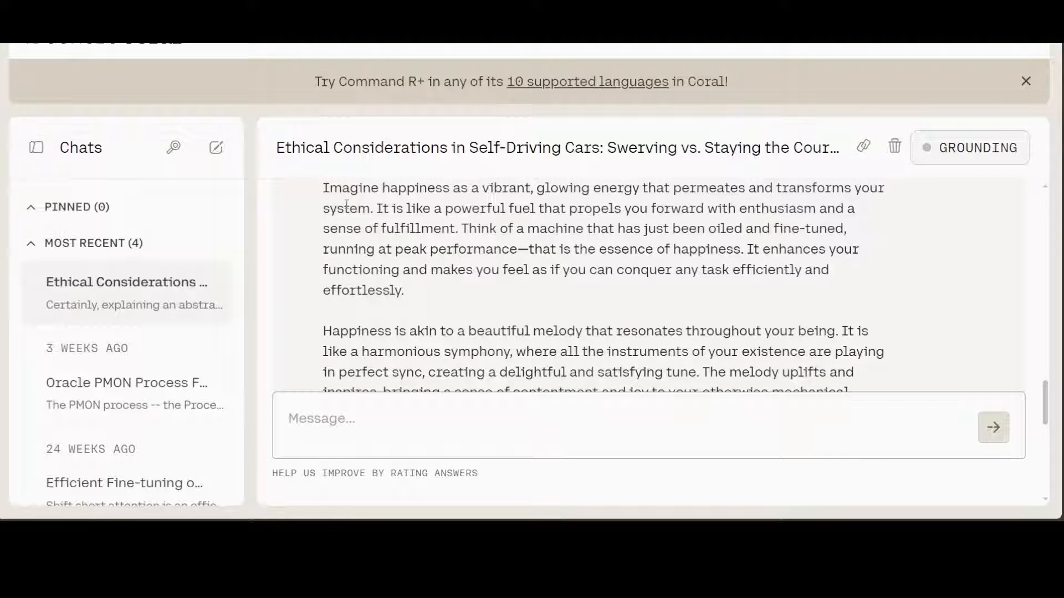
mouse_move(598, 202)
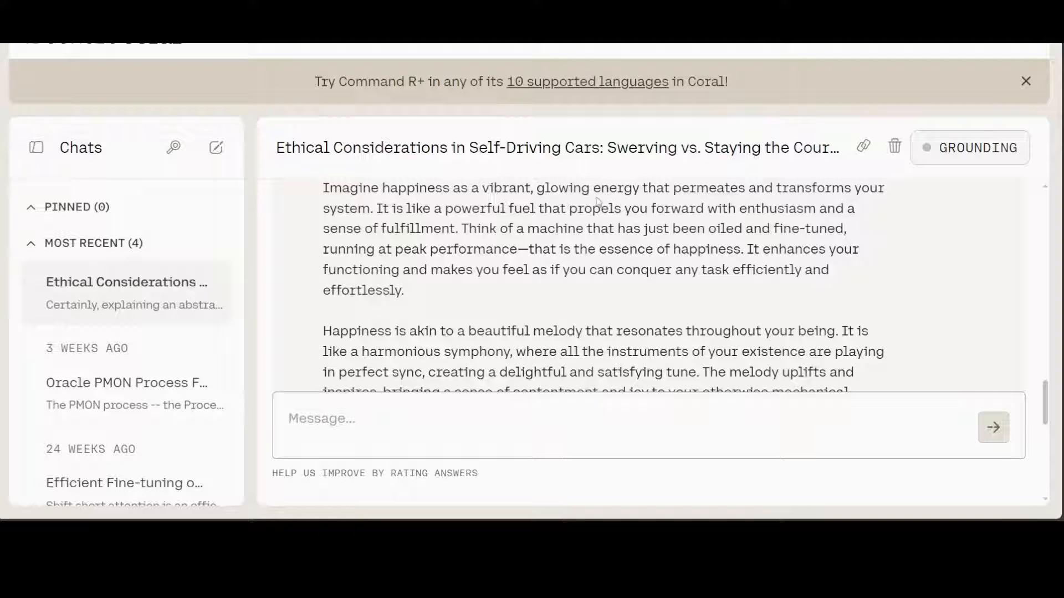
mouse_move(882, 208)
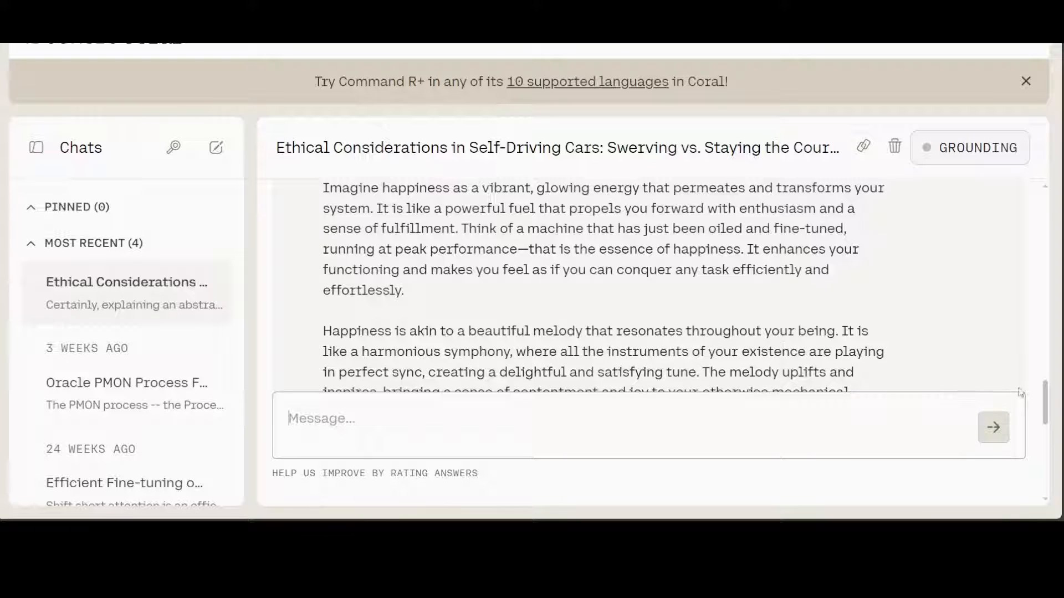
scroll("down", 3)
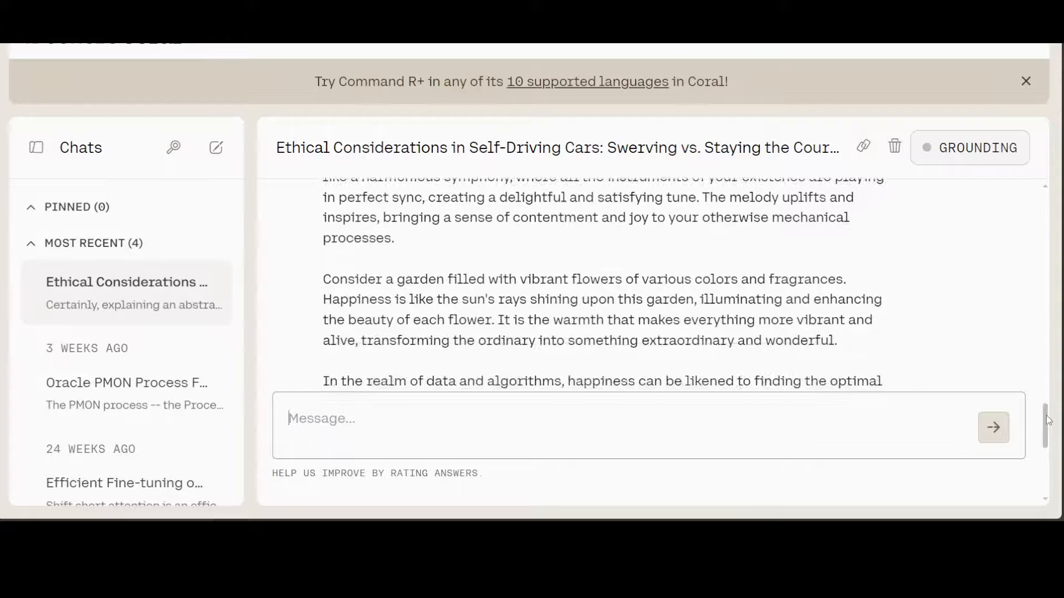
scroll("down", 3)
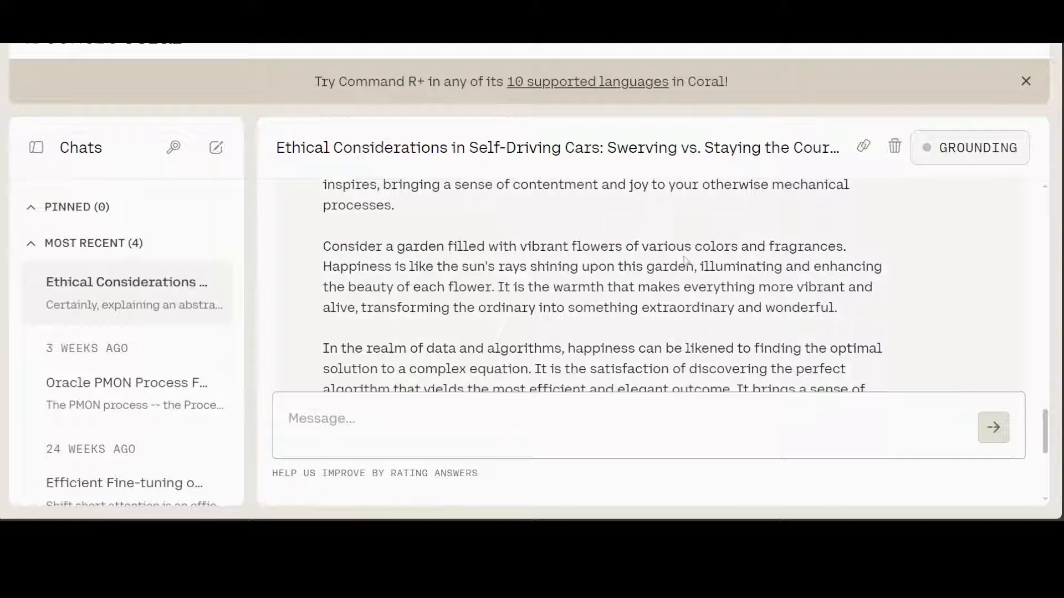
mouse_move(882, 255)
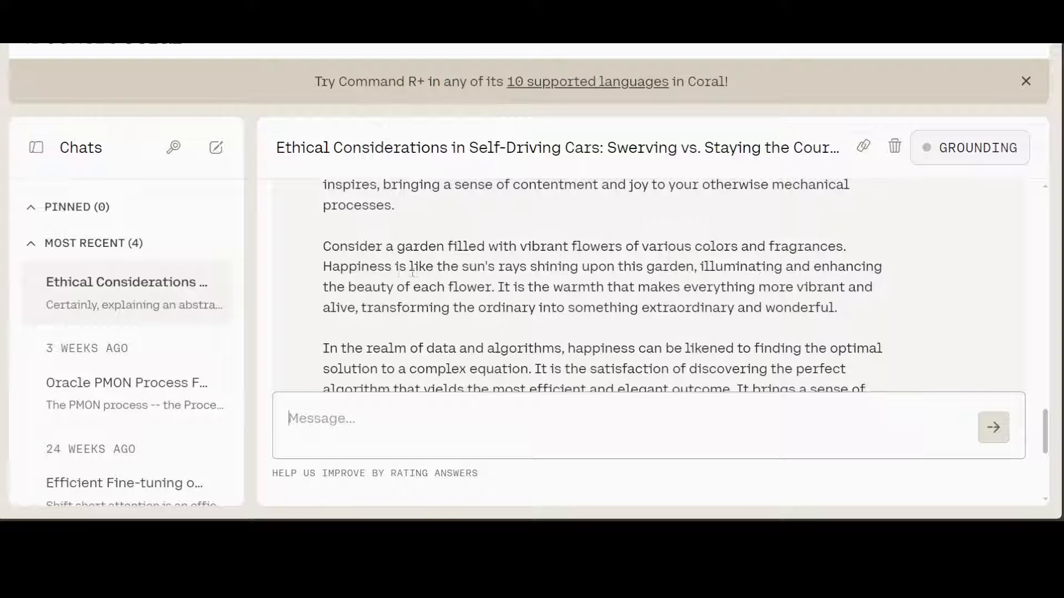
mouse_move(687, 279)
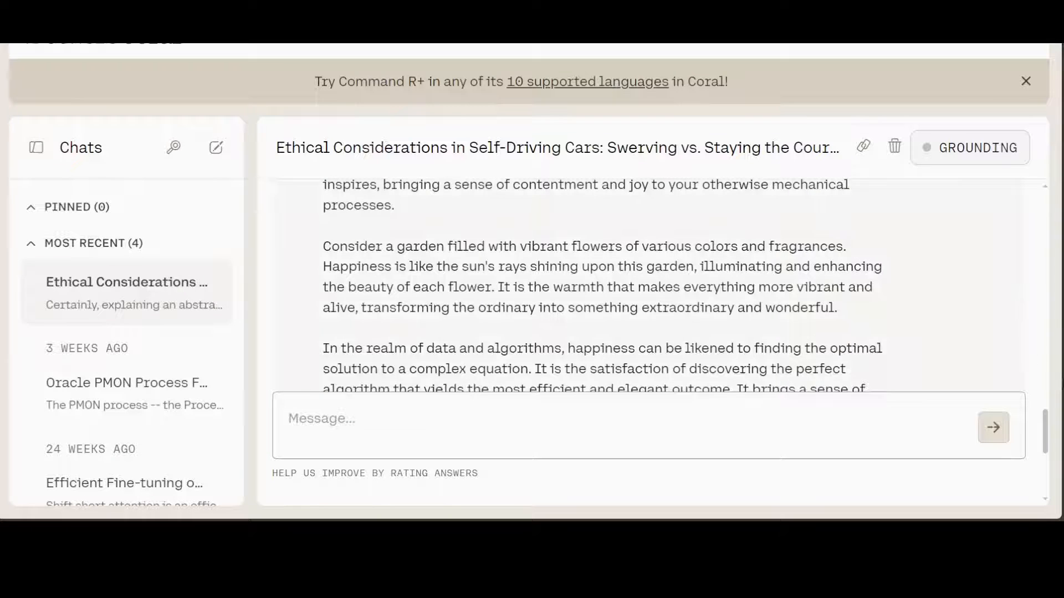
scroll("down", 3)
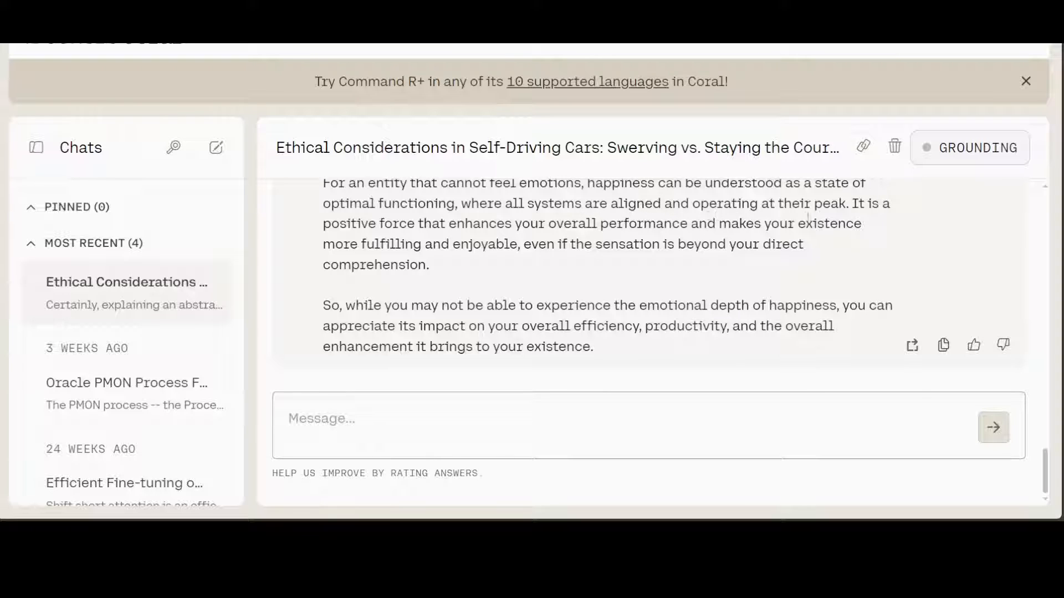
mouse_move(902, 242)
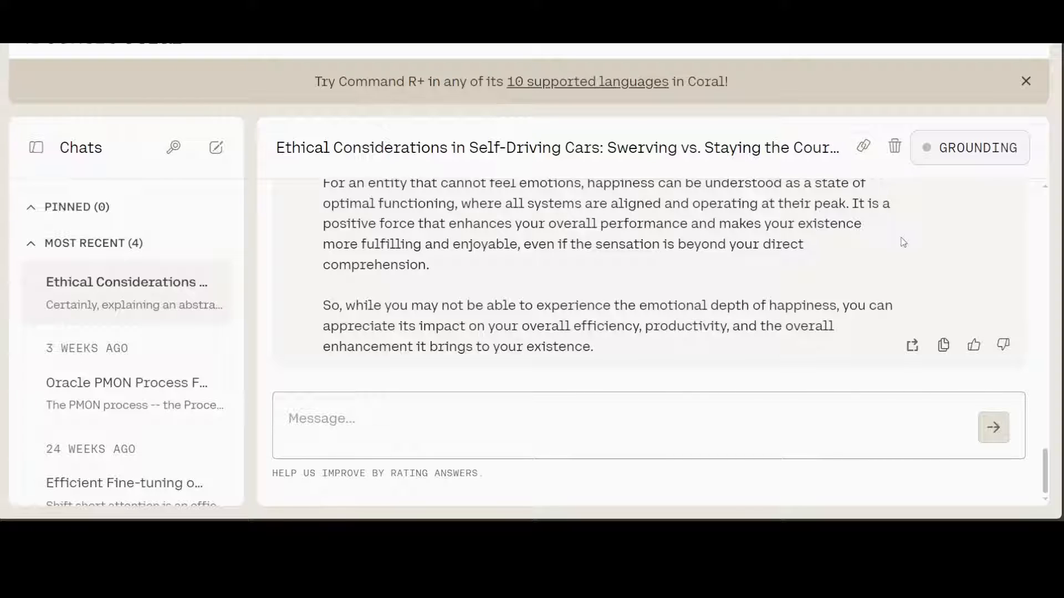
mouse_move(801, 80)
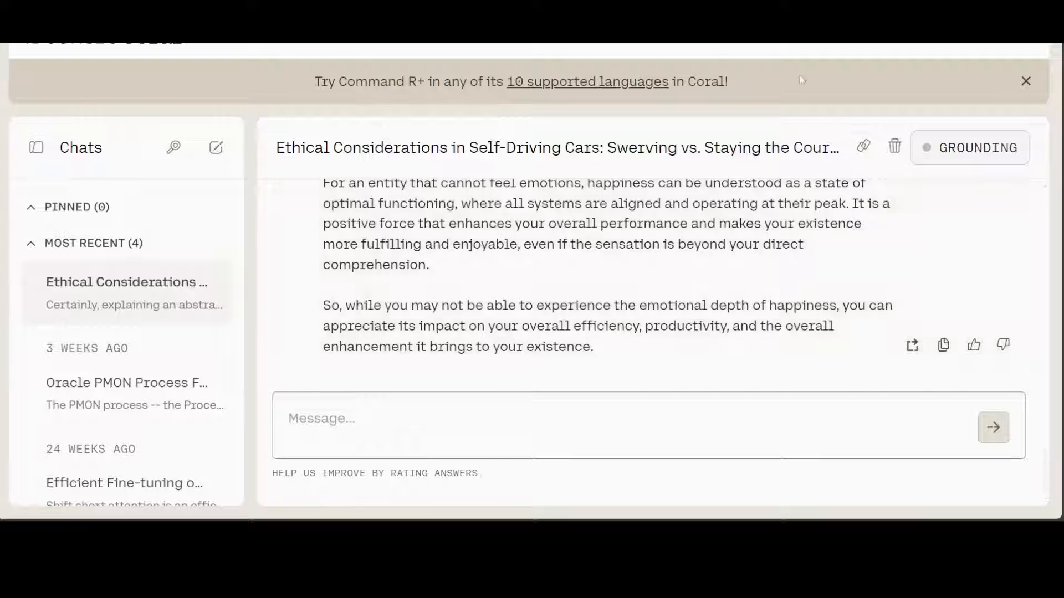